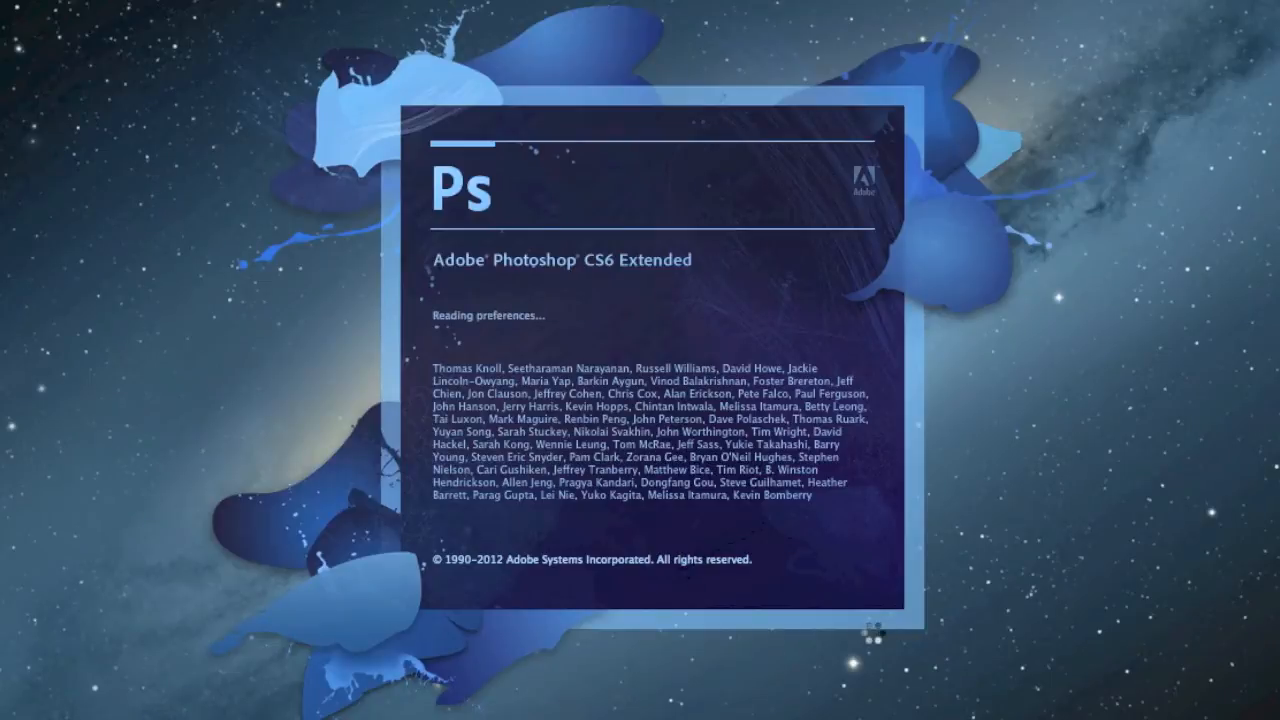
# Browse the File > Scripts menu toward Load Files into Stack.
pyautogui.click(142, 9)
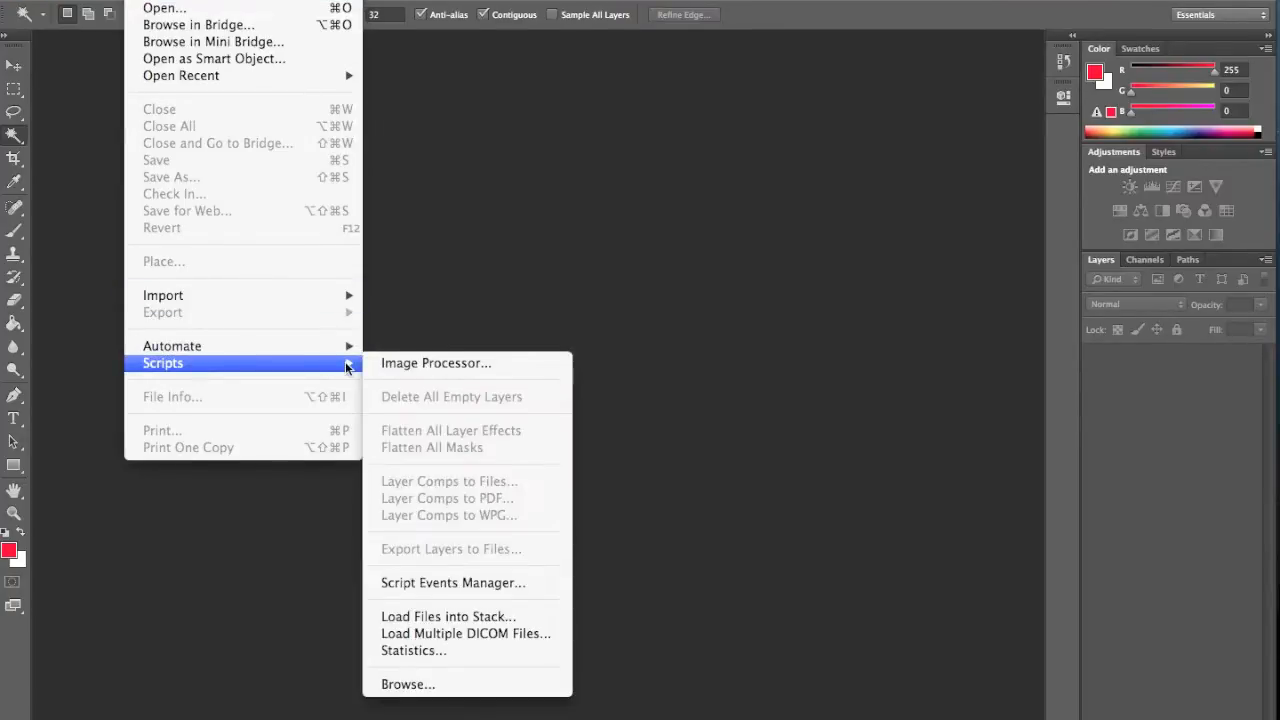
pyautogui.moveTo(448, 616)
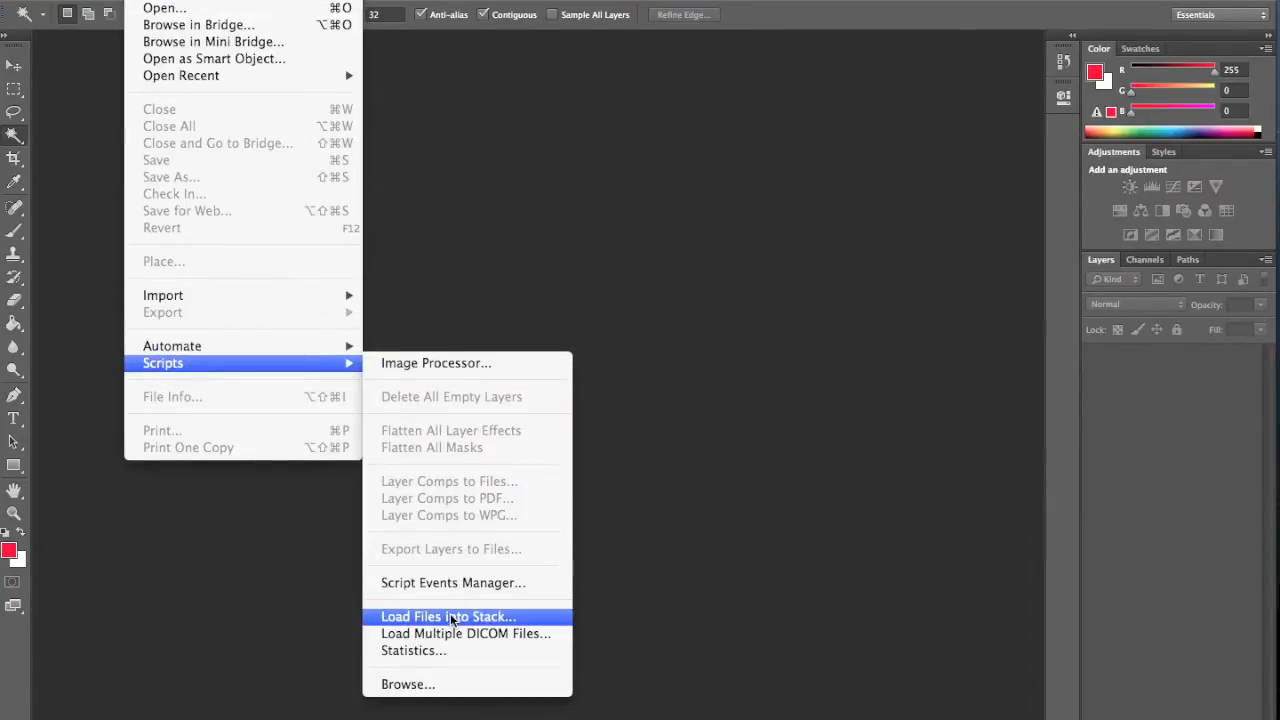
# Choose Load Files into Stack to open the Load Layers dialog.
pyautogui.click(448, 616)
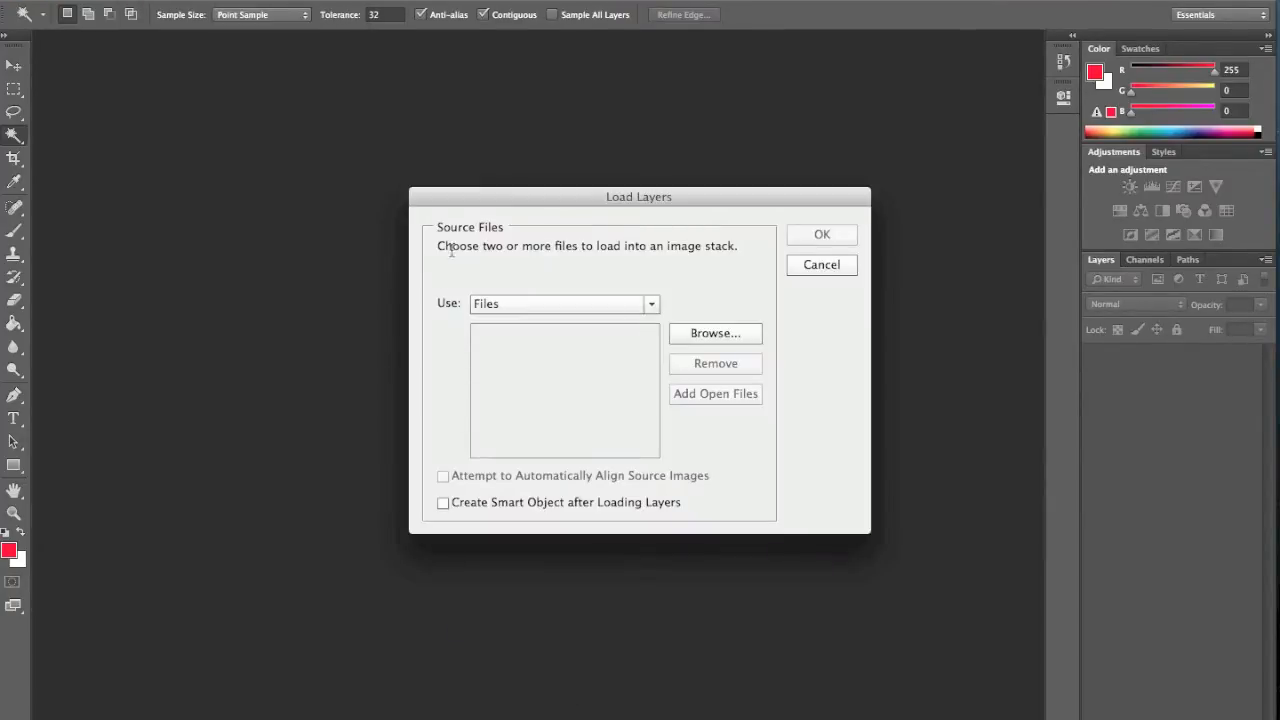
pyautogui.moveTo(556, 289)
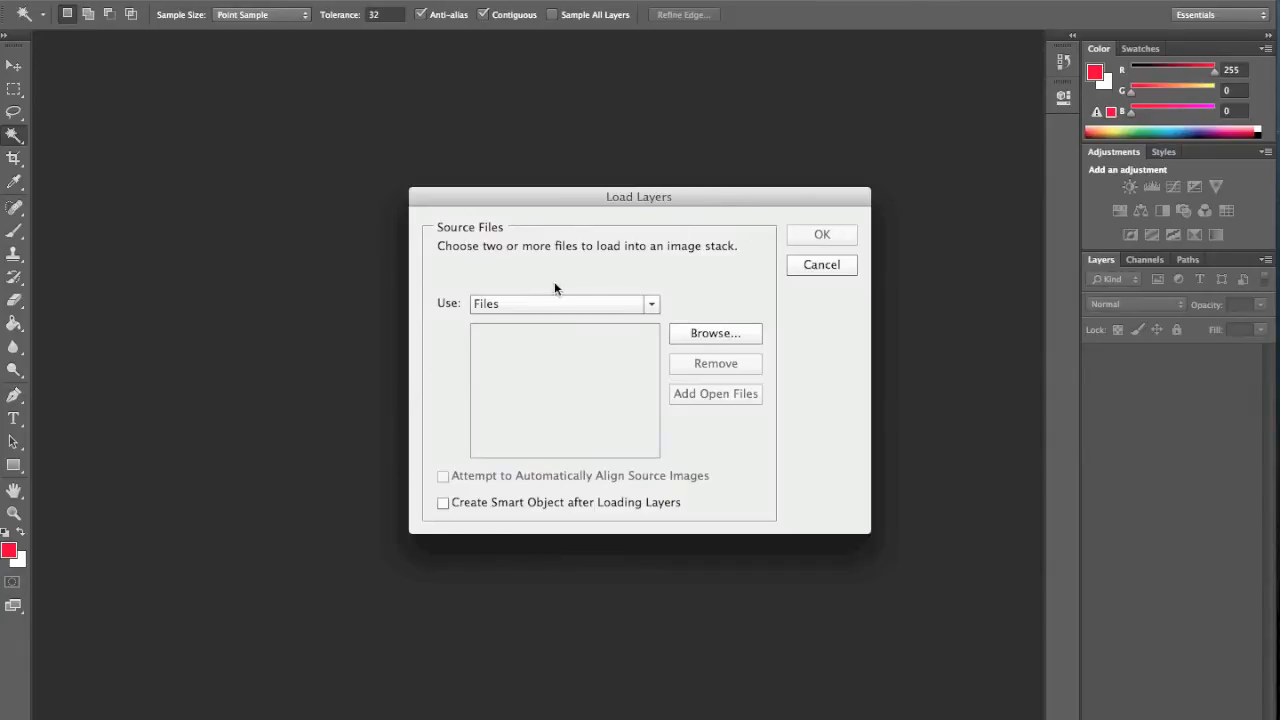
pyautogui.moveTo(651, 320)
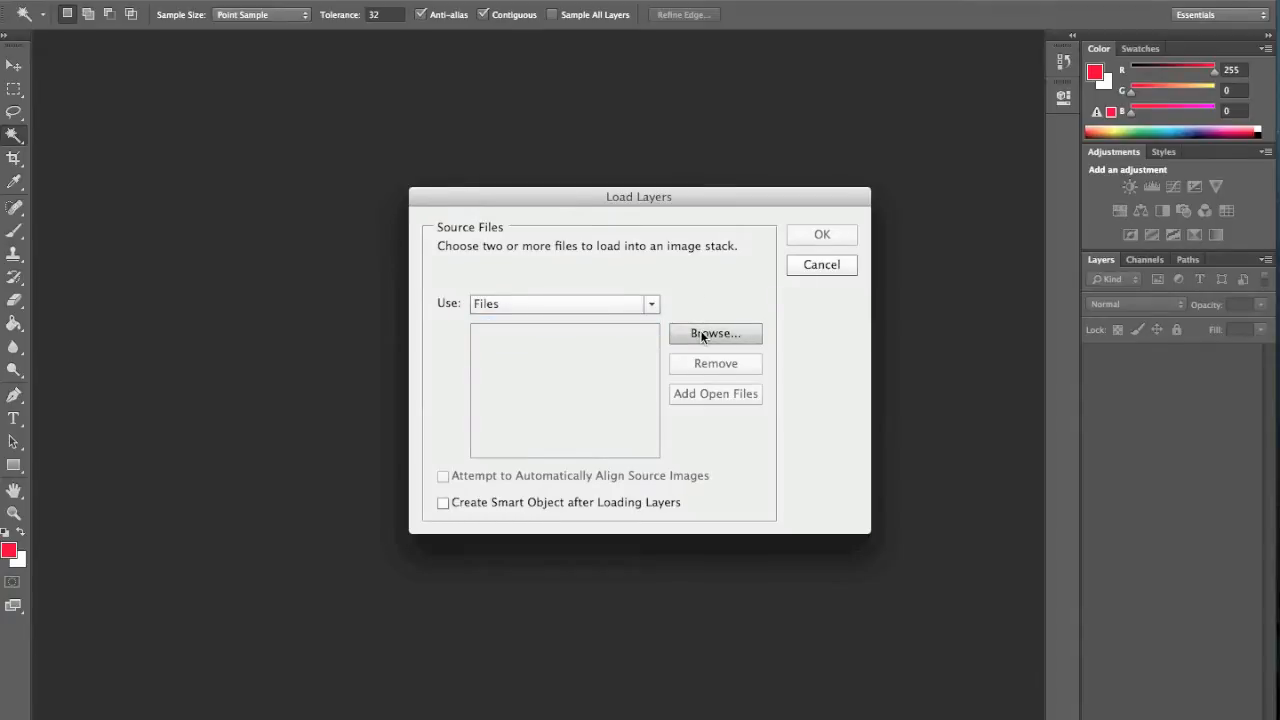
# Add all JPEGs from the jpeg 2 folder, starting at IMG_4846.jpg, as stack sources.
pyautogui.click(715, 333)
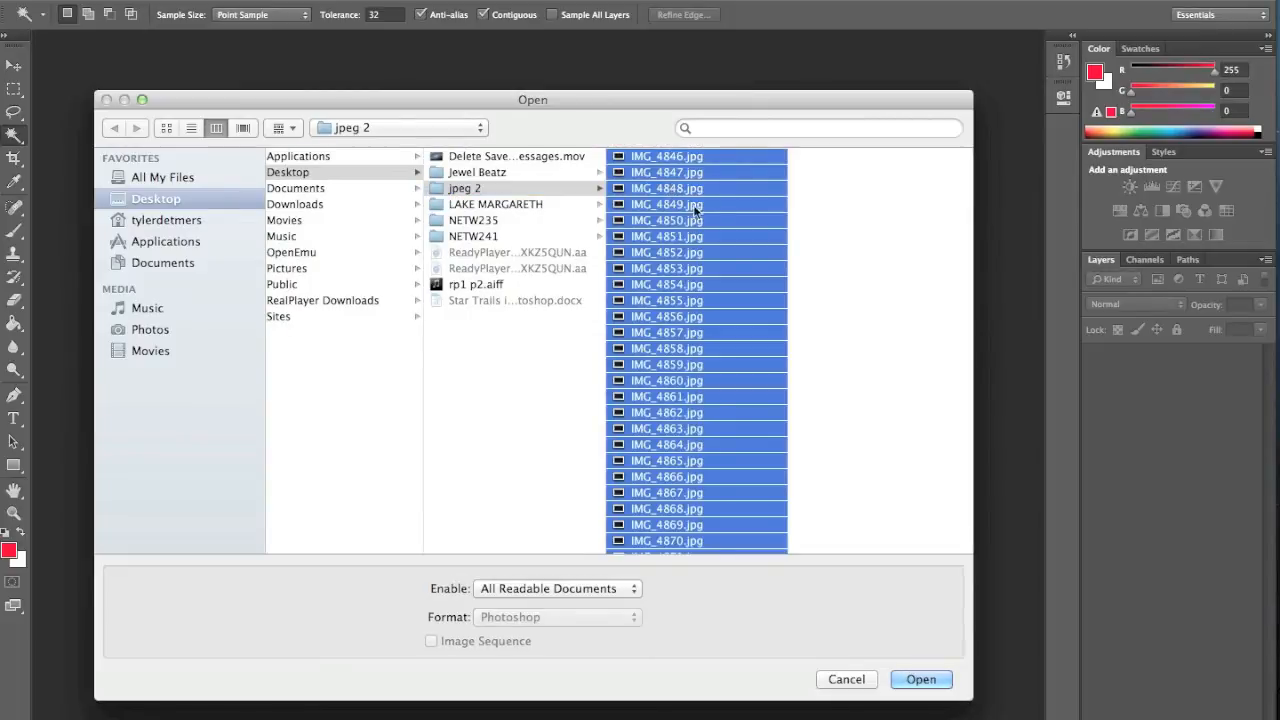
pyautogui.click(919, 679)
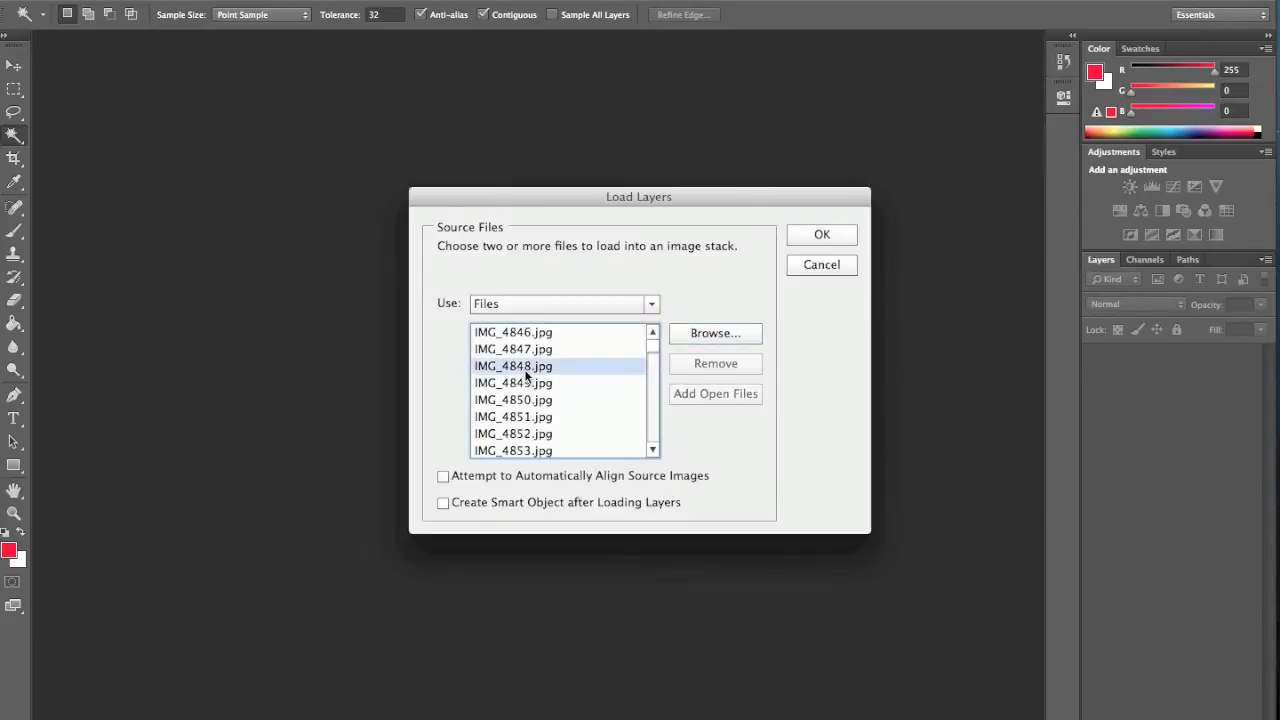
pyautogui.click(513, 348)
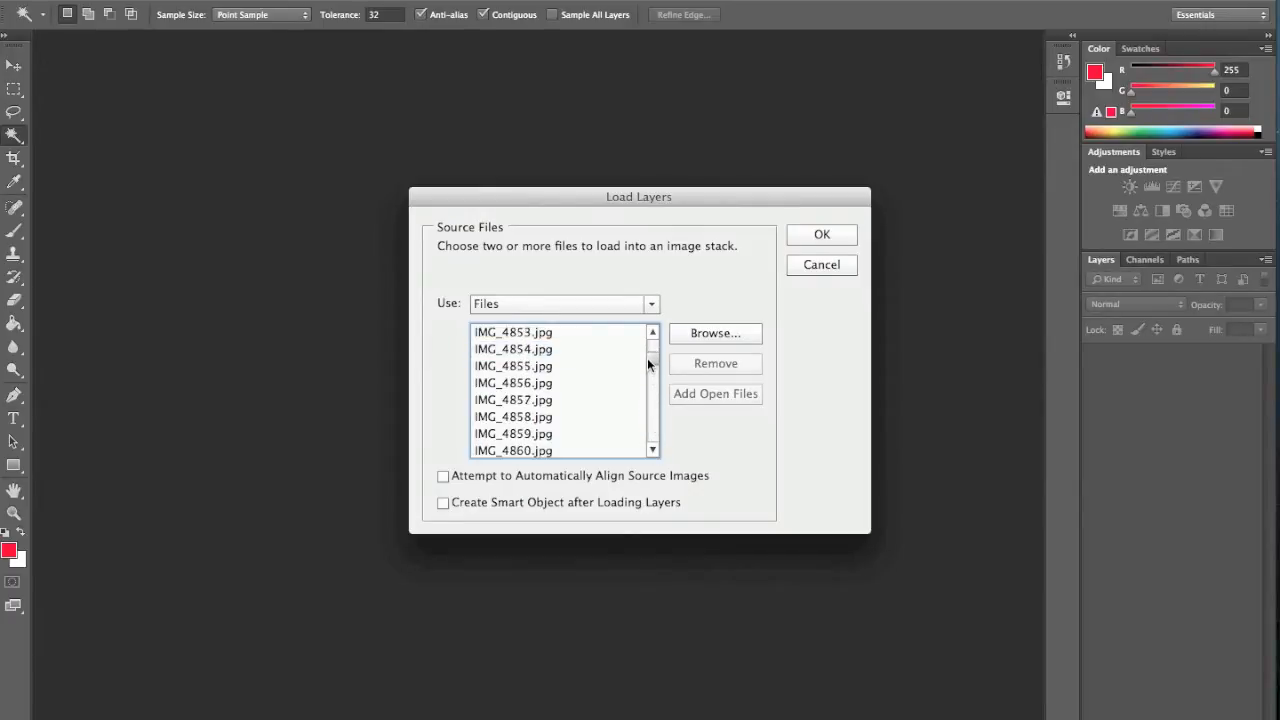
pyautogui.click(821, 234)
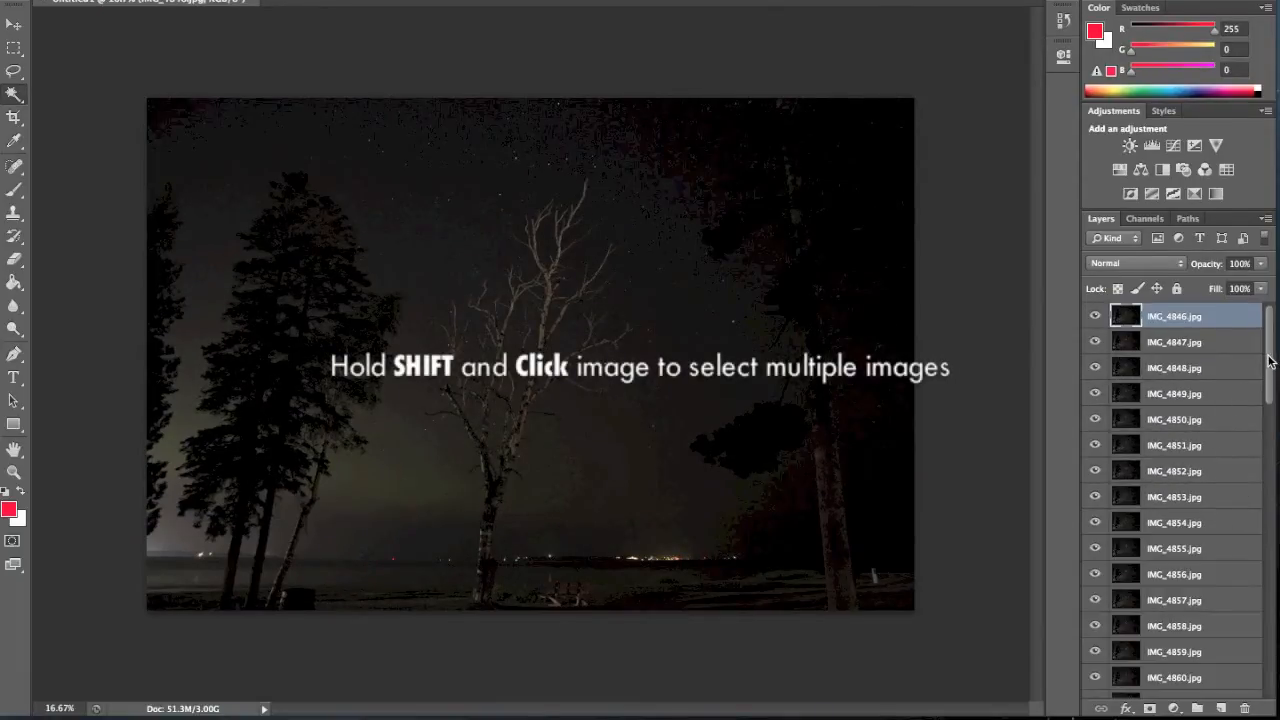
# Scroll the Layers panel through the loaded night-sky photo layers.
pyautogui.scroll(-3)
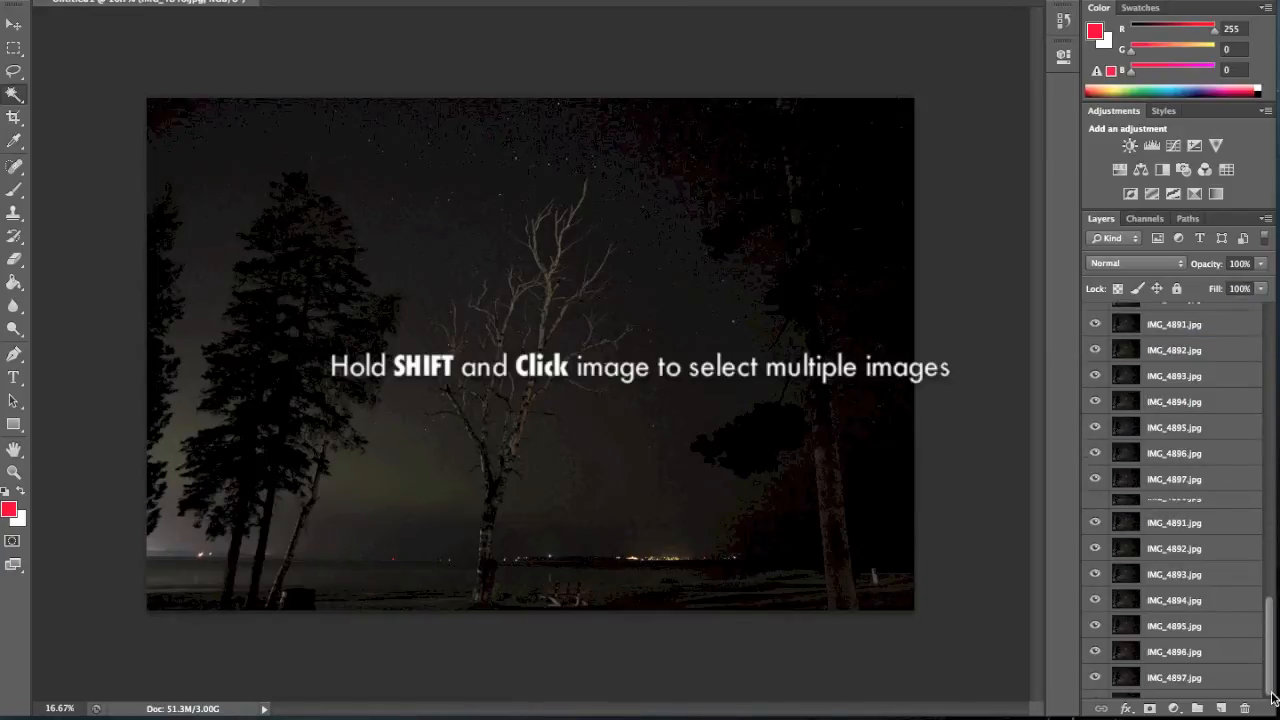
pyautogui.scroll(-3)
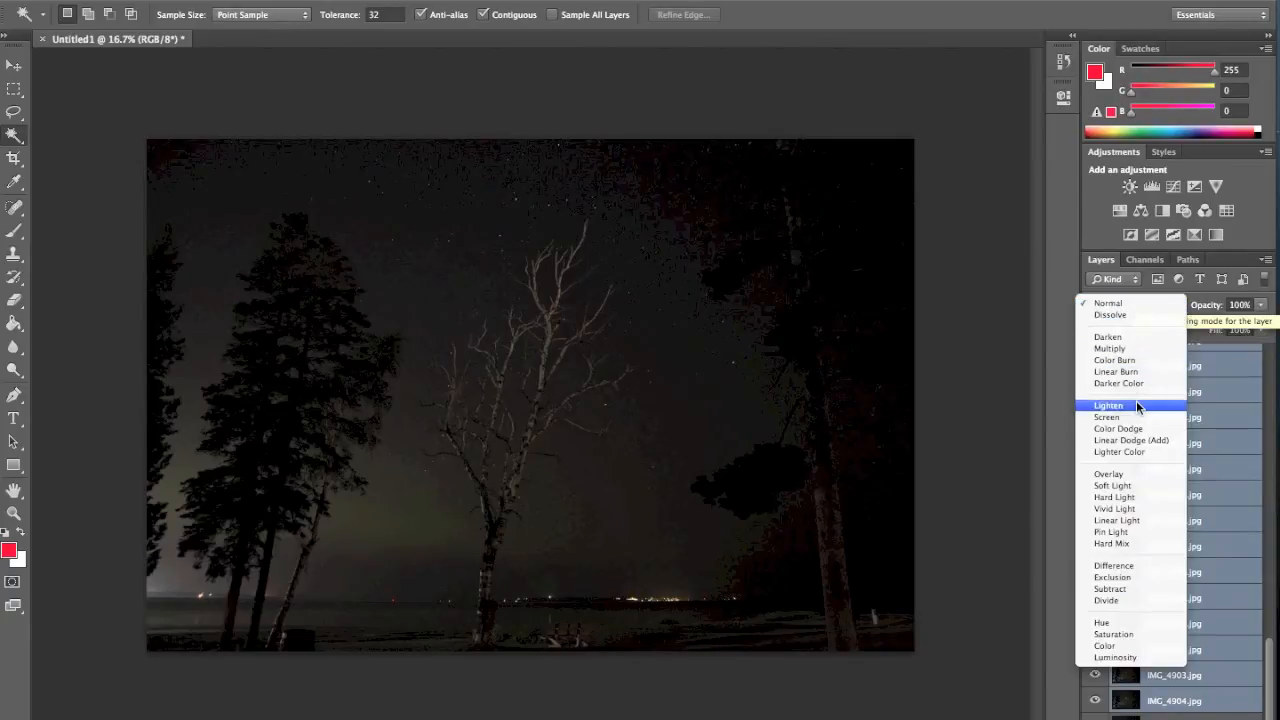
# Set the blend mode of all selected photo layers to Lighten.
pyautogui.click(1108, 405)
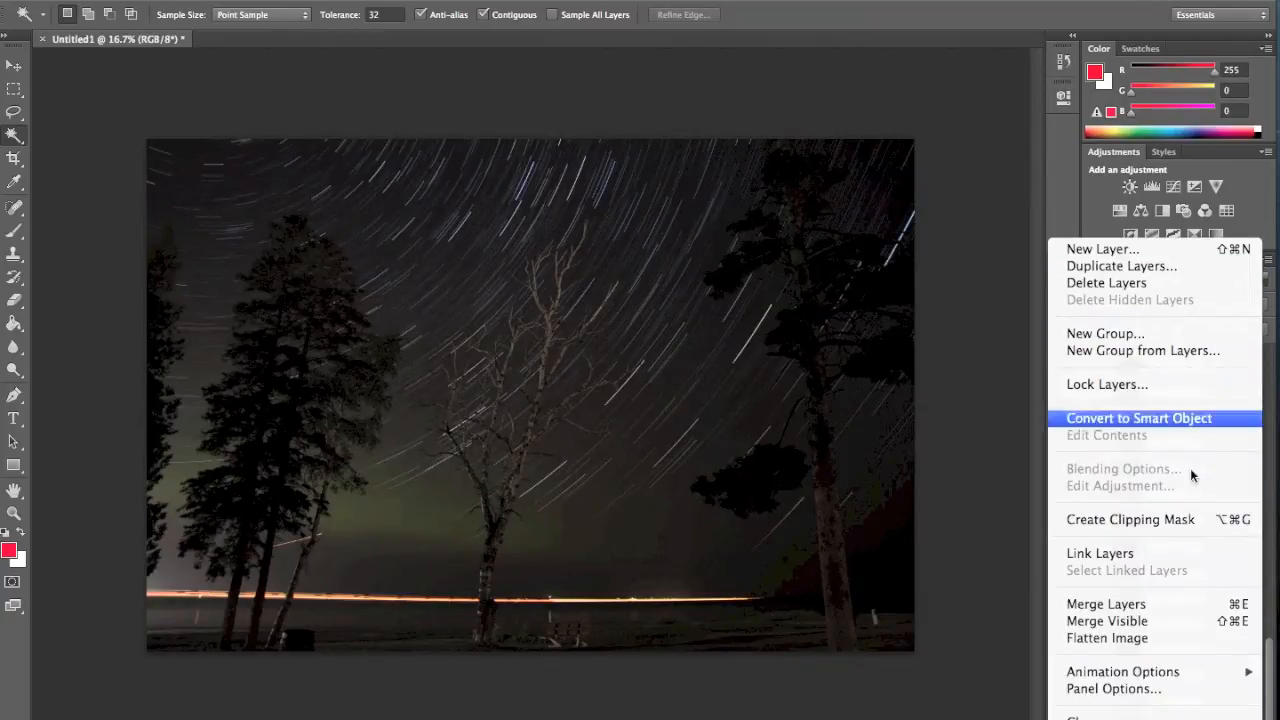
# Choose Flatten Image from the Layers panel menu.
pyautogui.click(1106, 638)
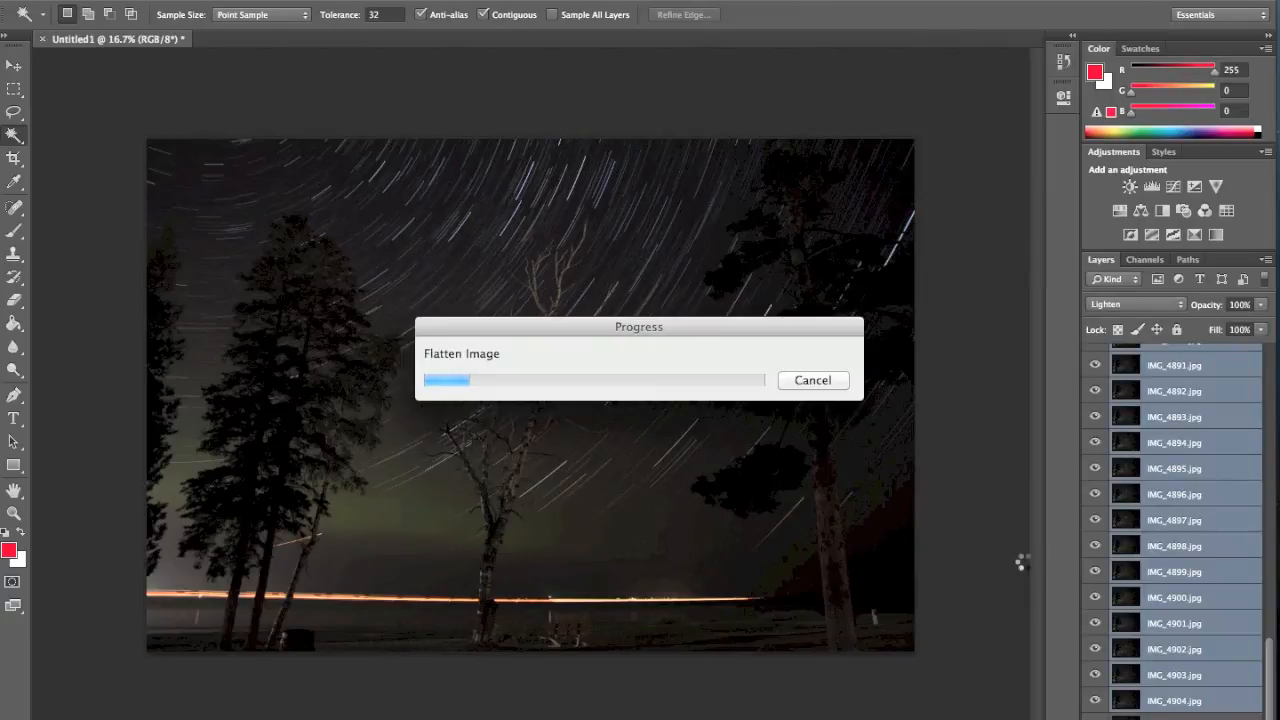